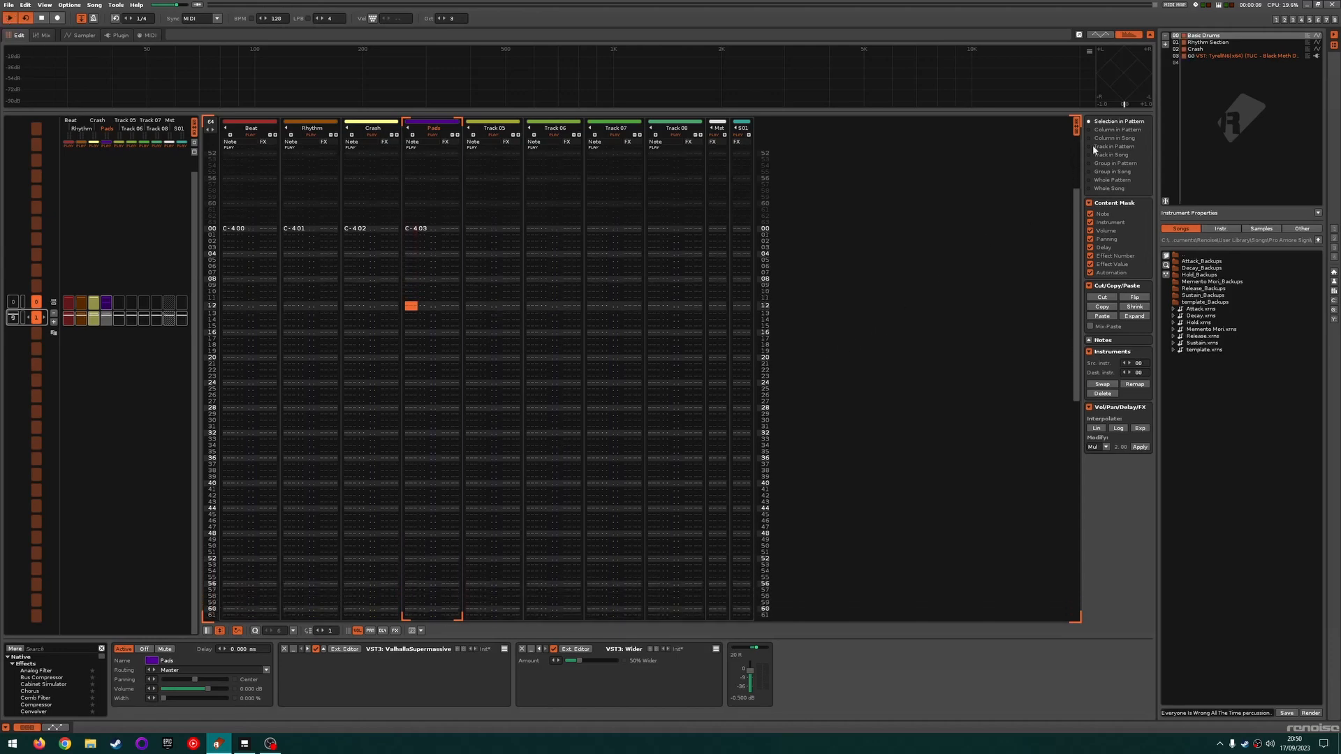
Step: Switch from the pattern of trigger notes to the Sampler's Phrases view showing Phrase 01
left_click(25, 18)
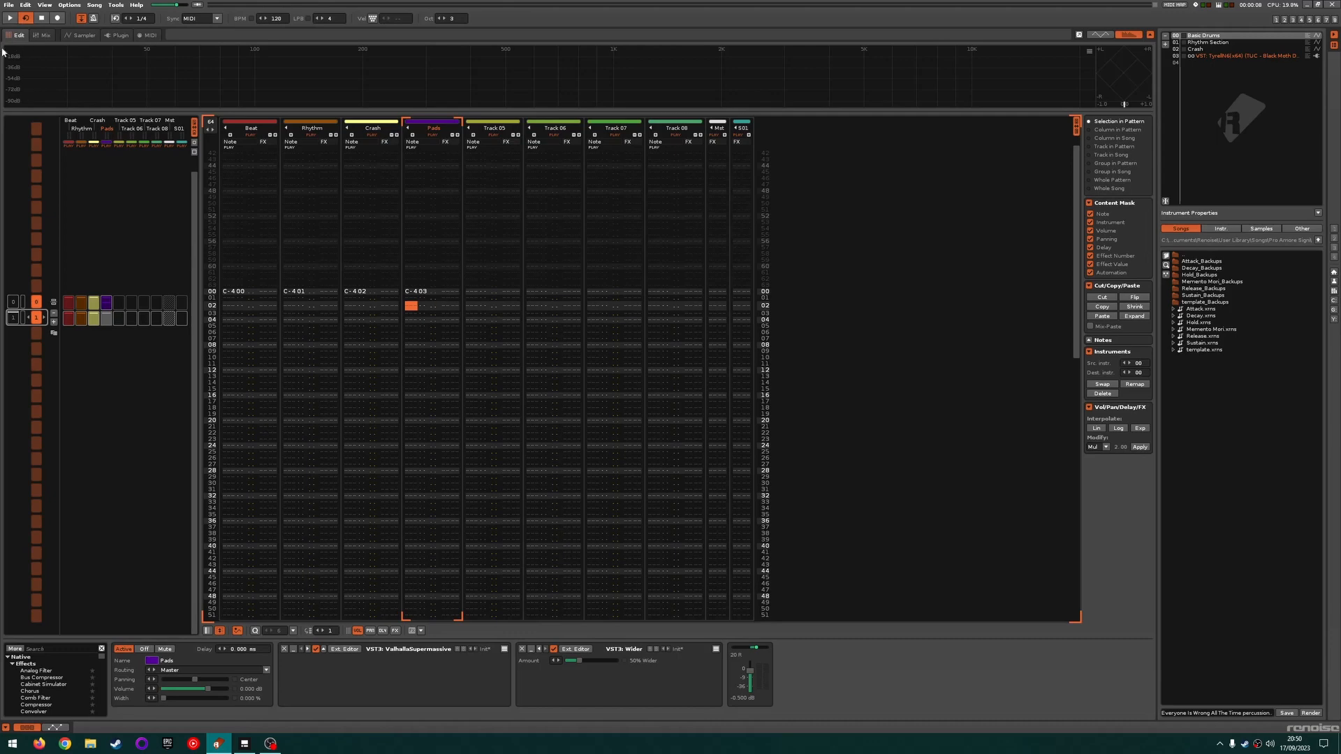
scroll("down", 3)
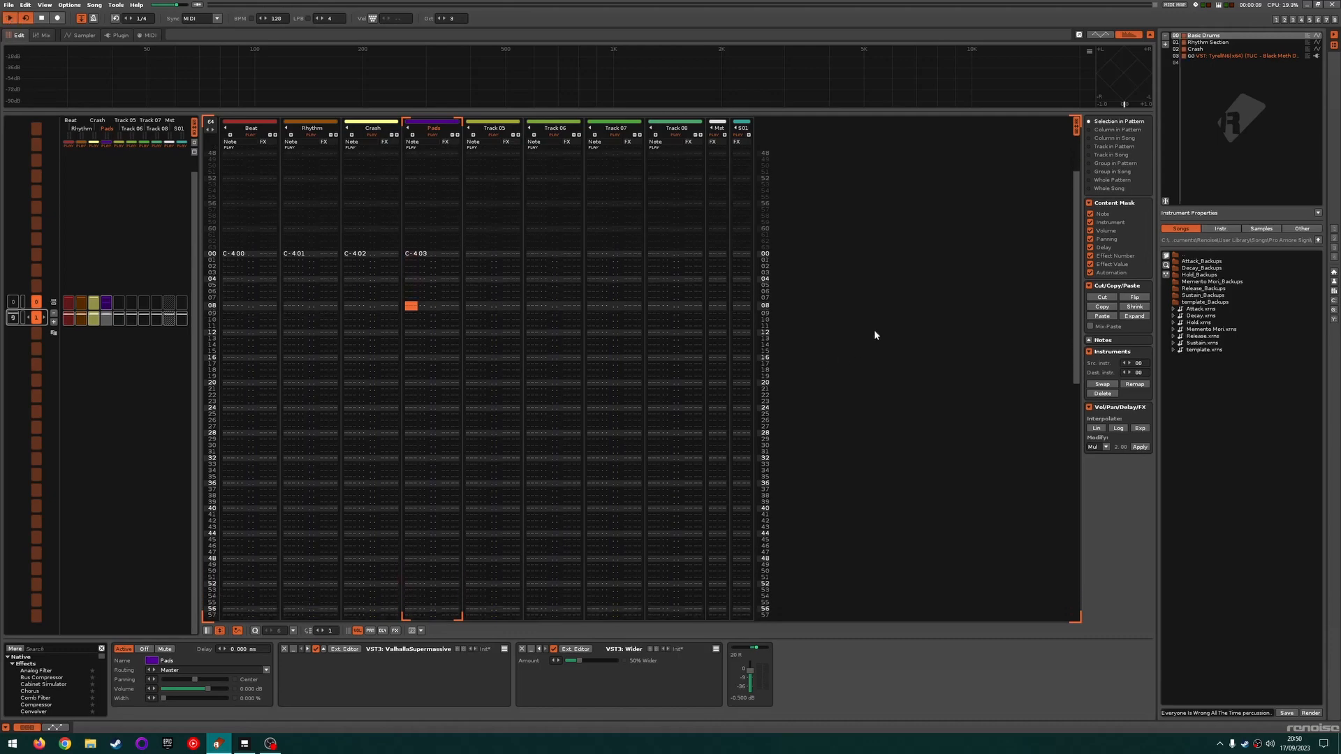
left_click(84, 35)
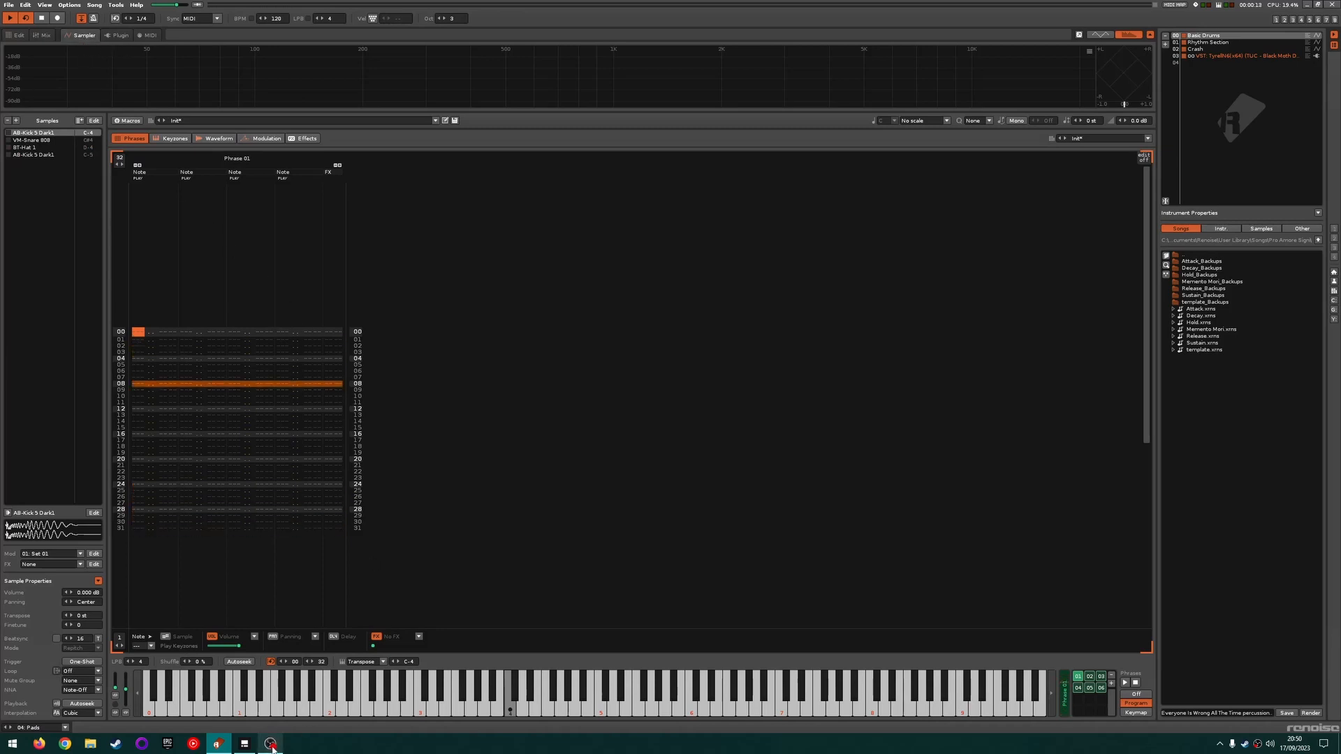
left_click(269, 742)
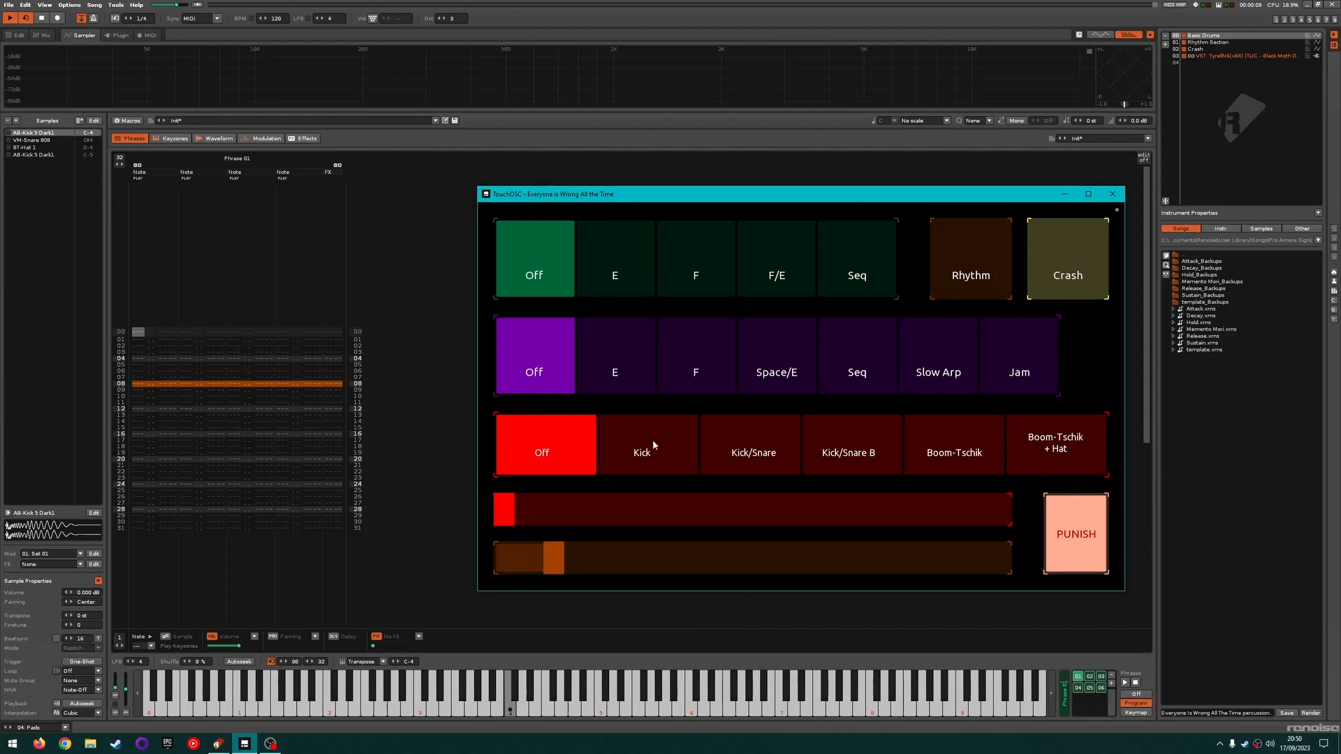
left_click(647, 452)
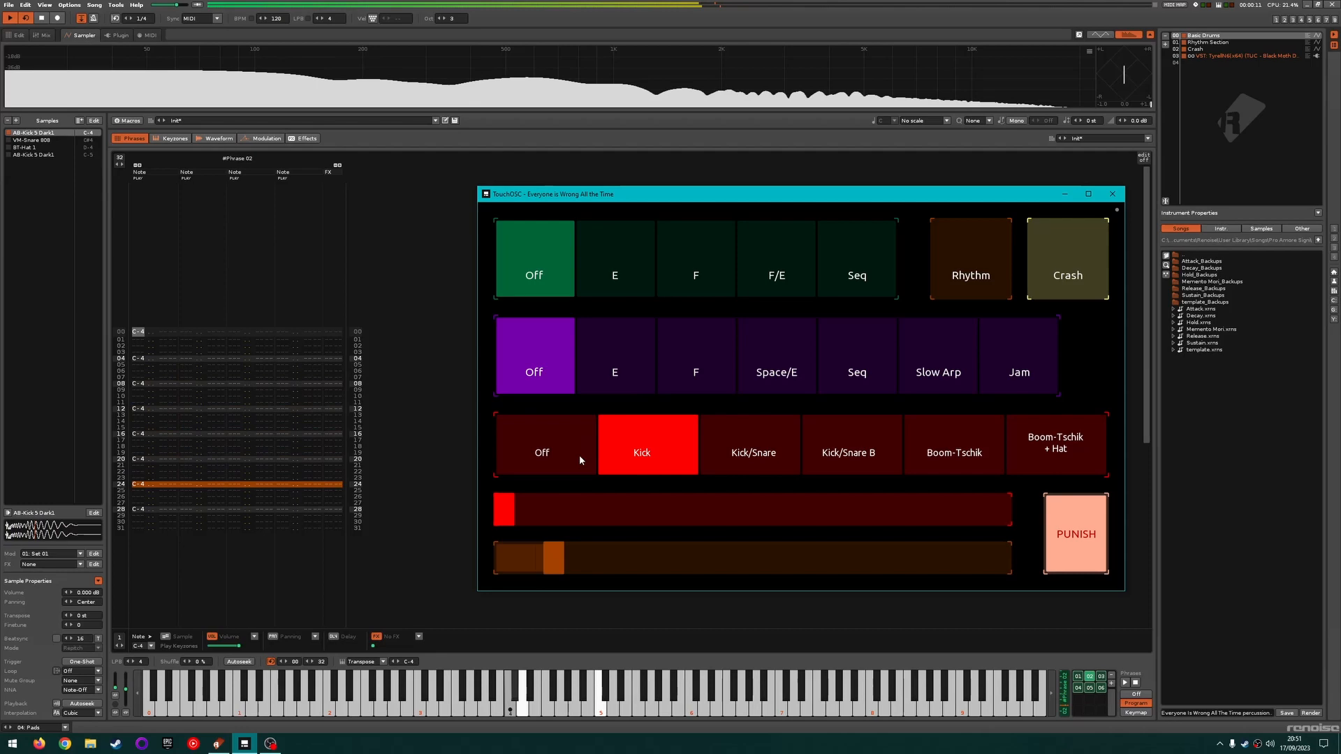
left_click(542, 451)
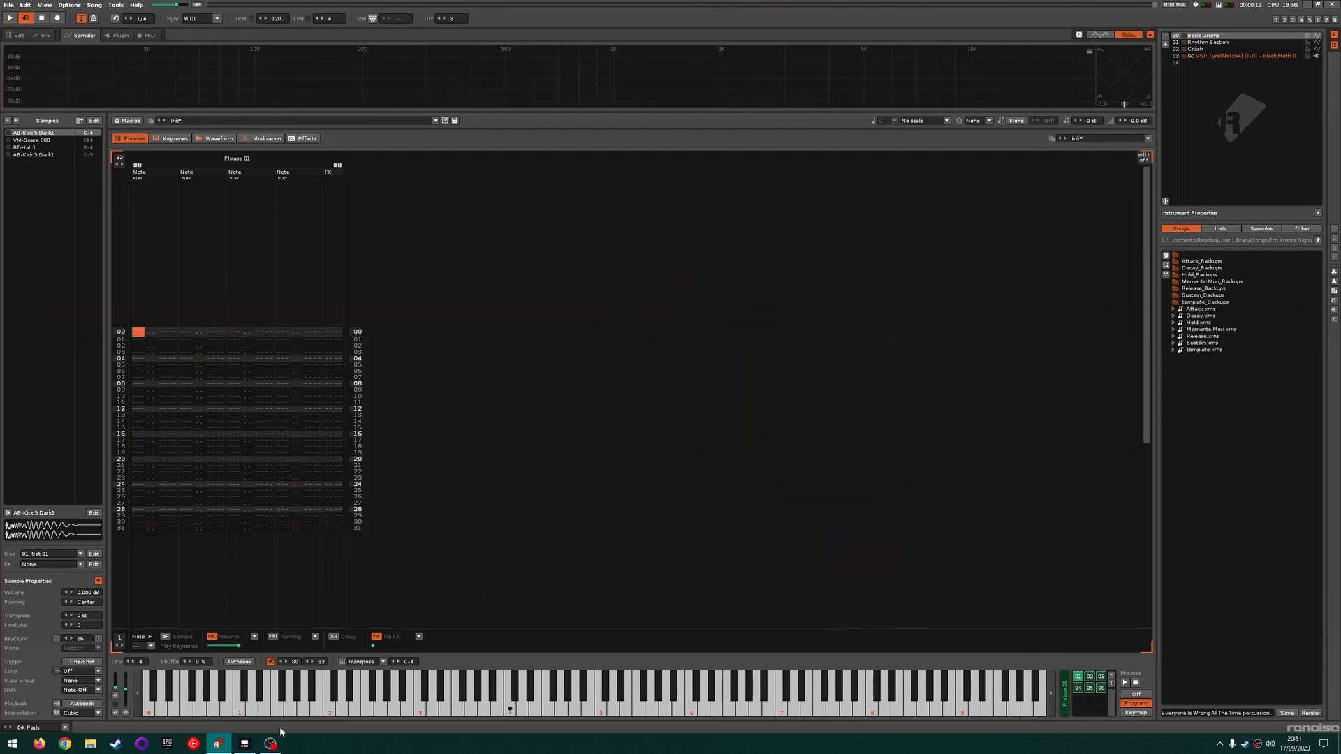
left_click(243, 742)
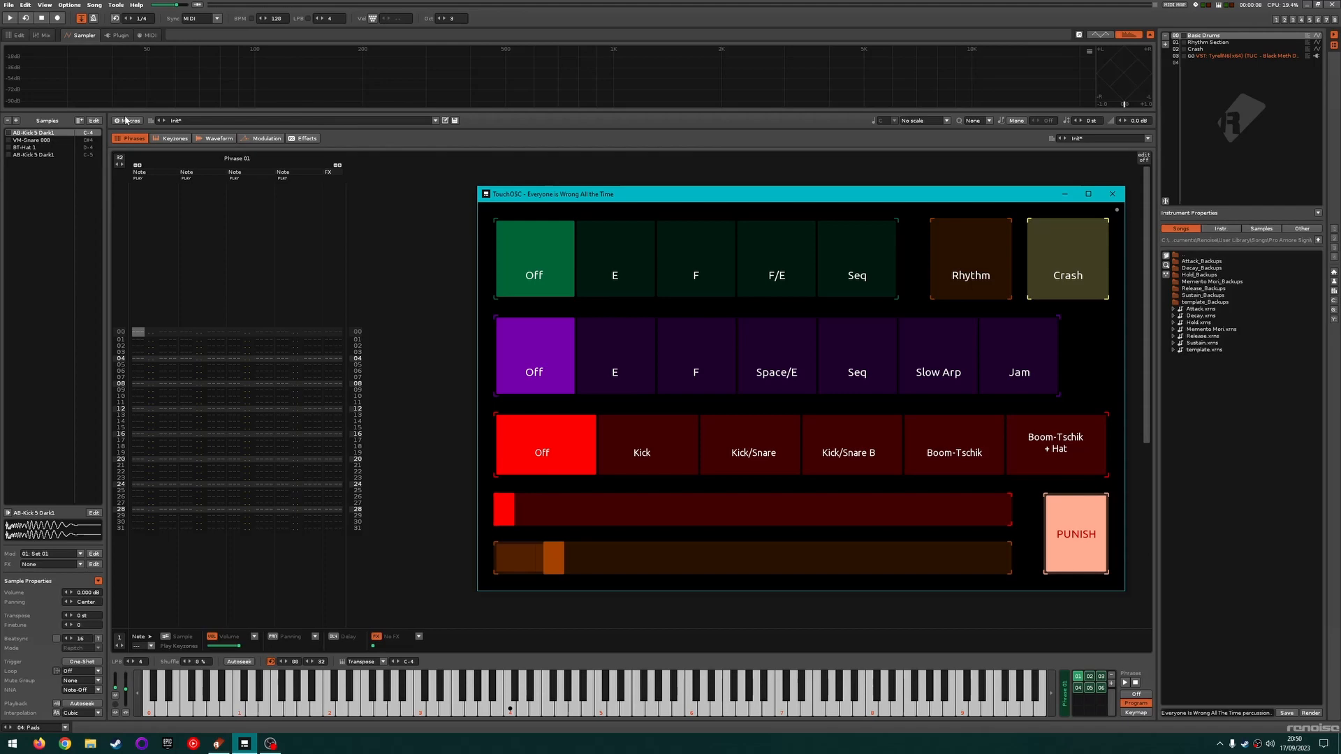
mouse_move(966, 621)
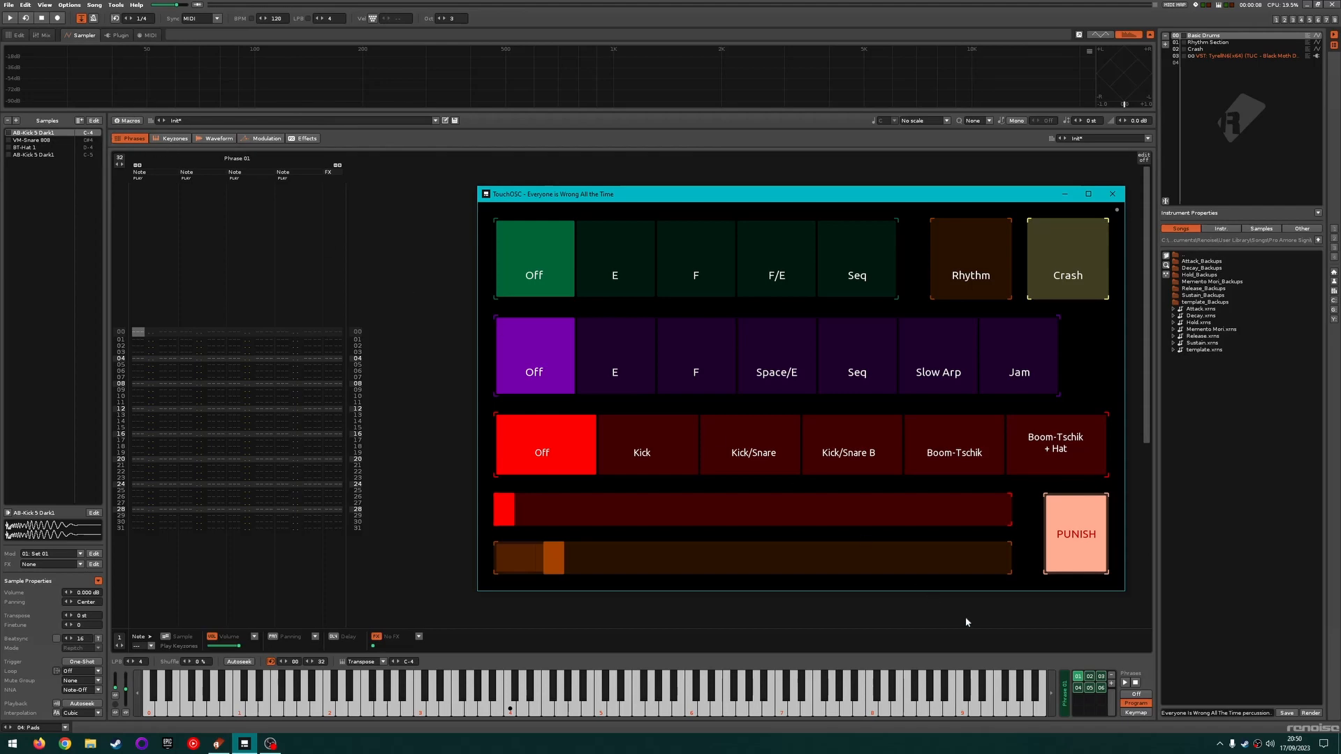
mouse_move(1092, 716)
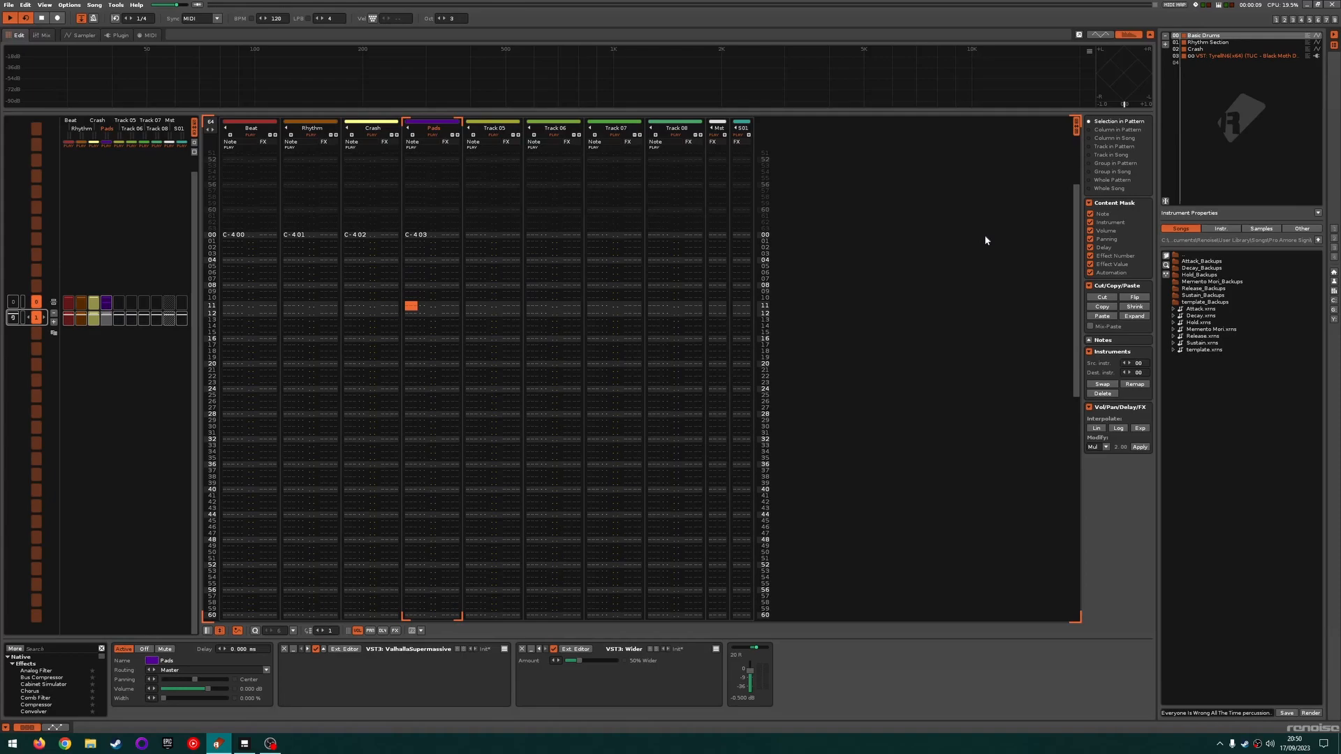
left_click(82, 35)
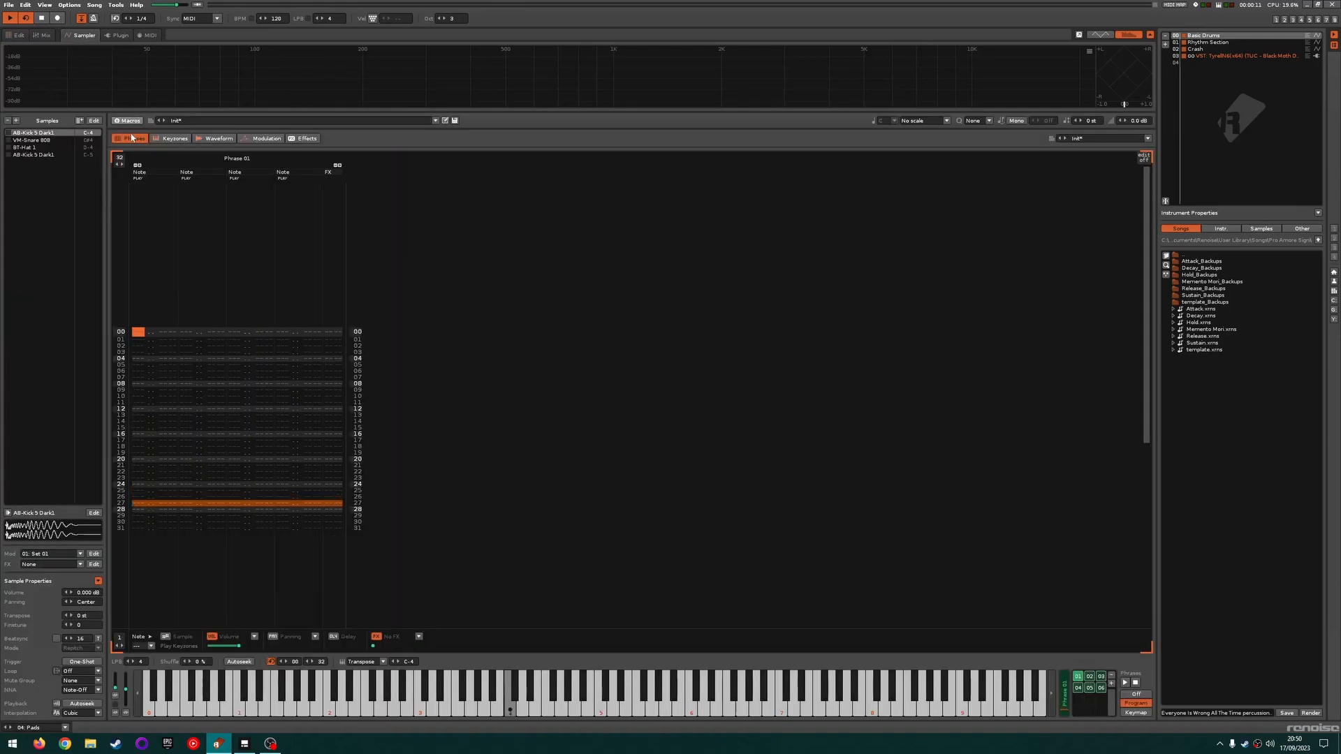